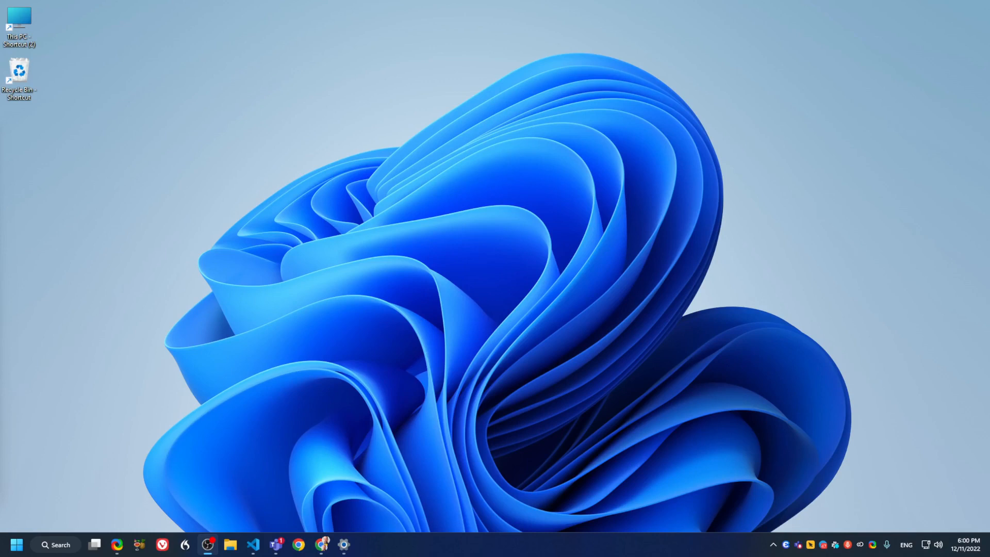
mouse_move(813, 429)
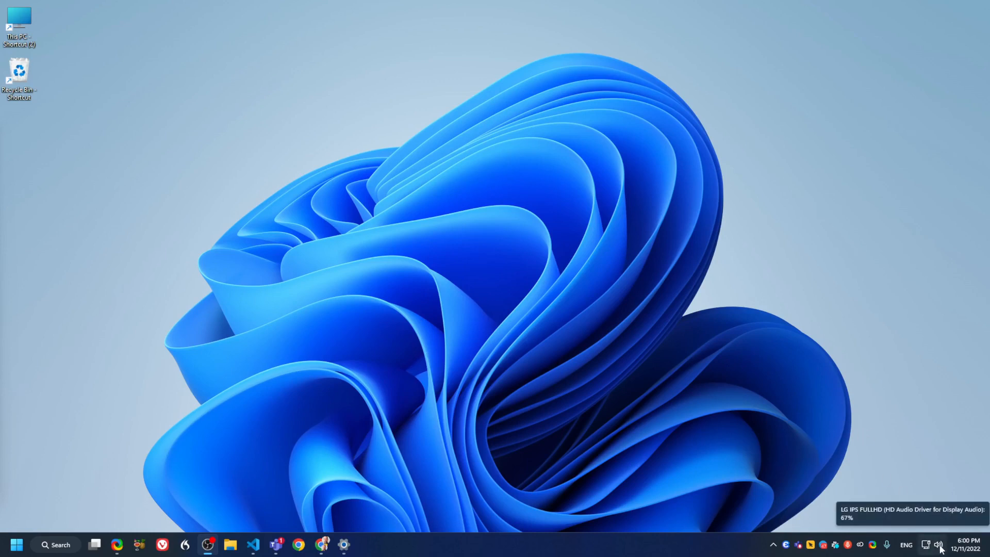
- Show the Quick Settings flyout from the tray to reveal the current volume level
left_click(938, 545)
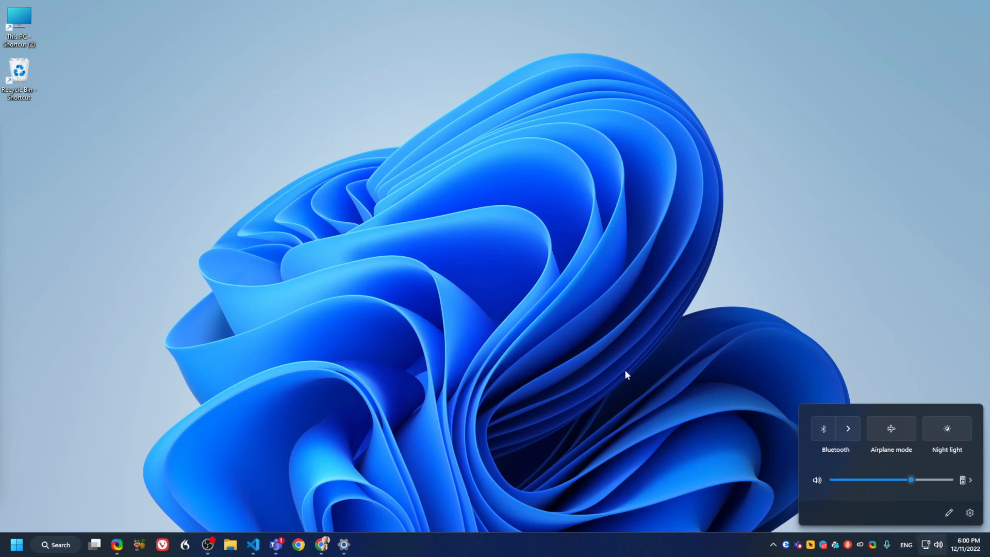
mouse_move(530, 379)
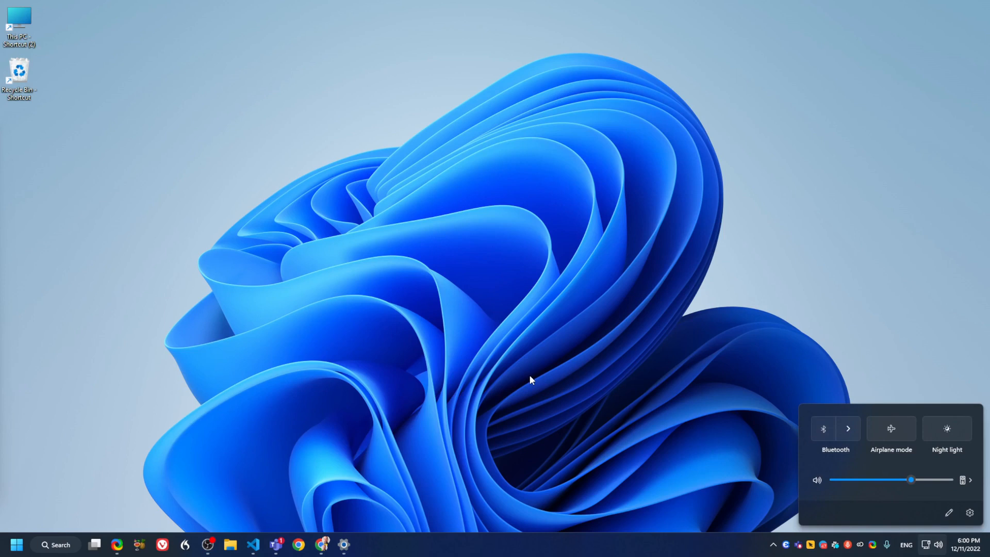
mouse_move(705, 311)
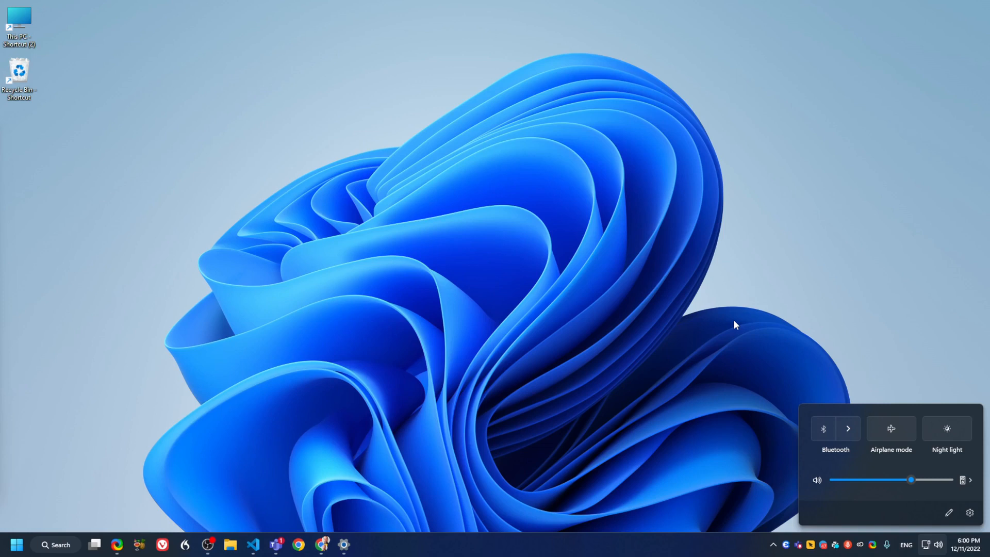
mouse_move(688, 371)
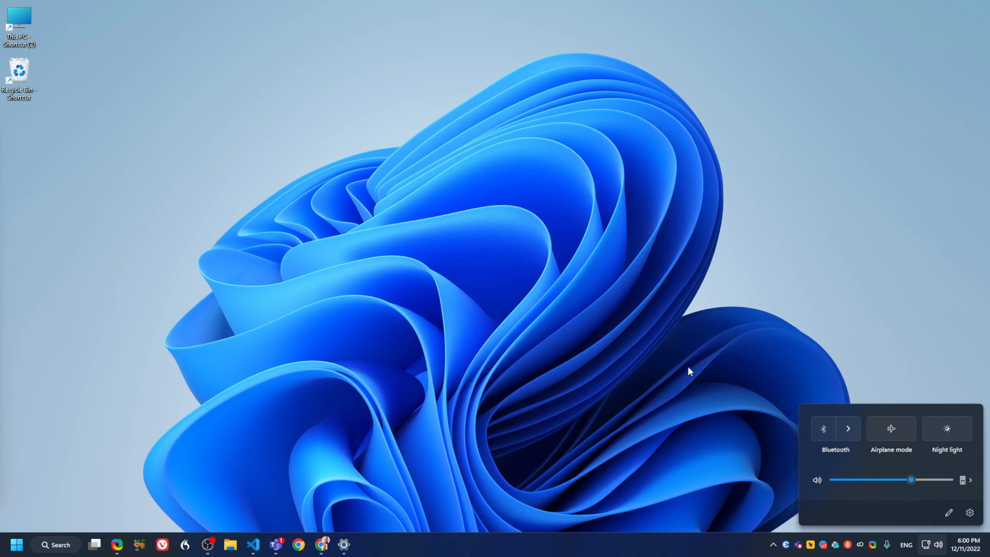
mouse_move(857, 487)
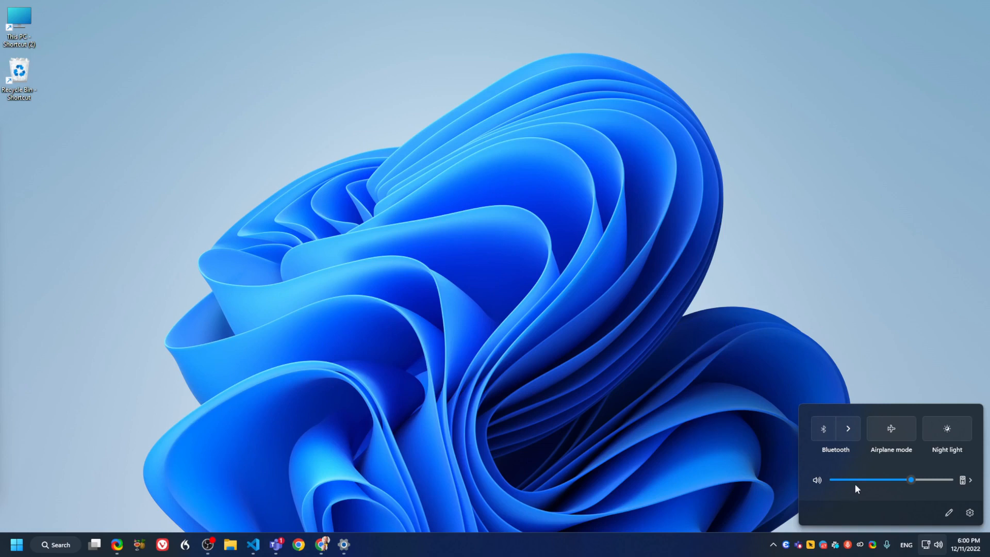
- Lower the system volume slightly with the Quick Settings slider and dismiss the panel
left_click_drag(910, 479, 906, 479)
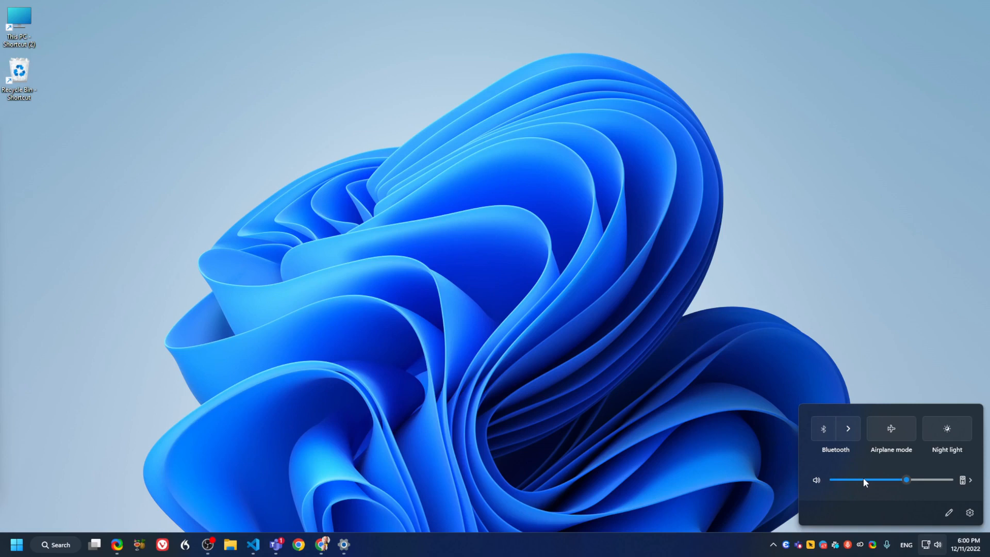
left_click_drag(906, 479, 895, 480)
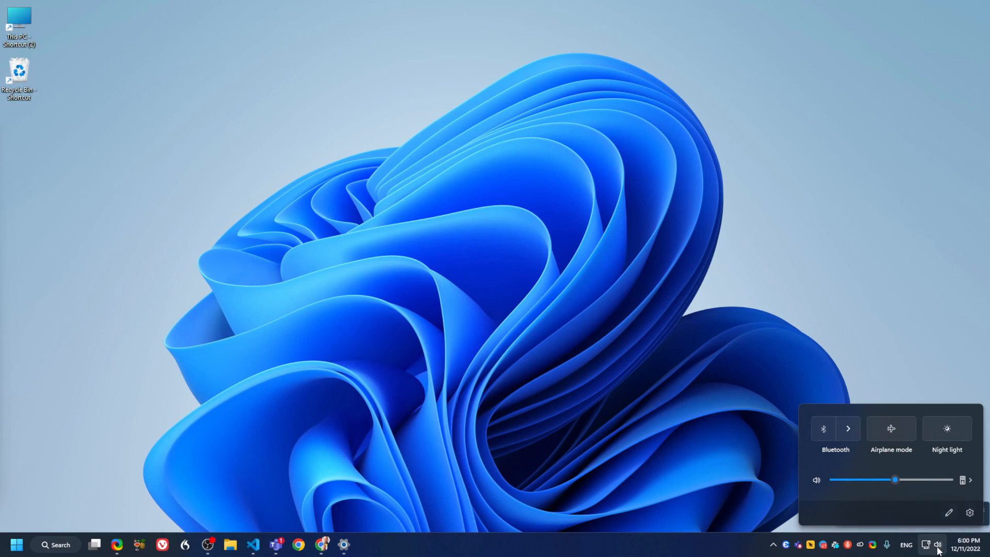
left_click_drag(894, 479, 890, 479)
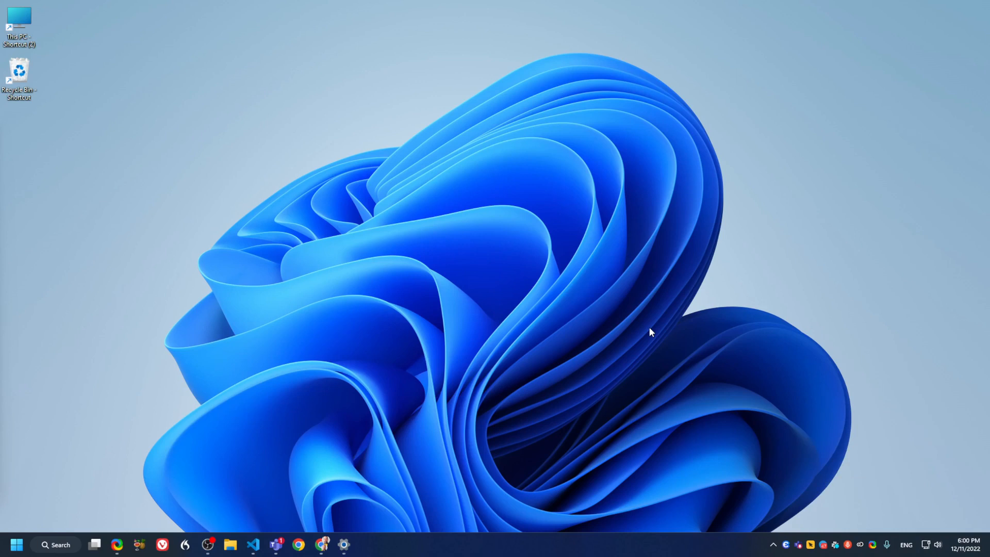
mouse_move(941, 552)
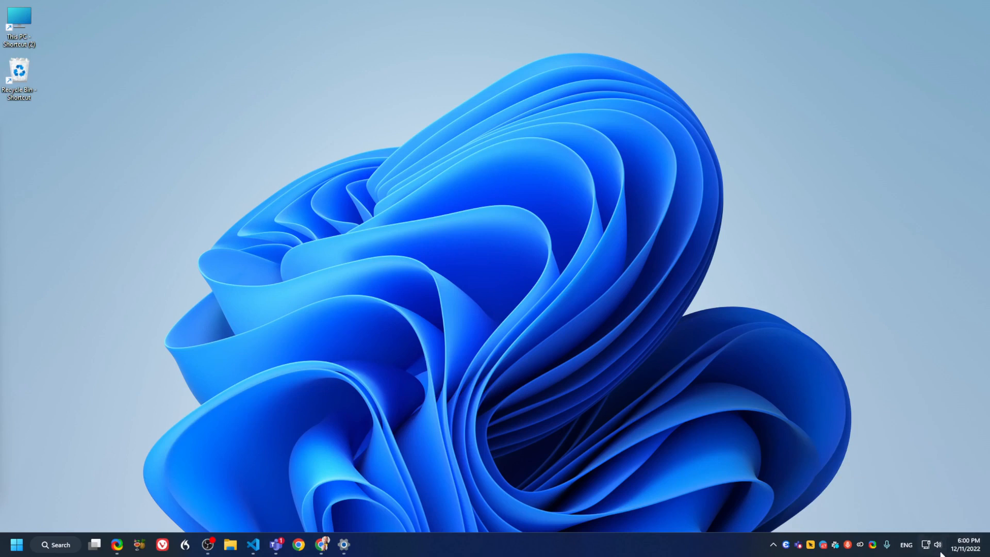
- Check the raised volume at about 61% in Quick Settings, then dismiss the panel
left_click(937, 544)
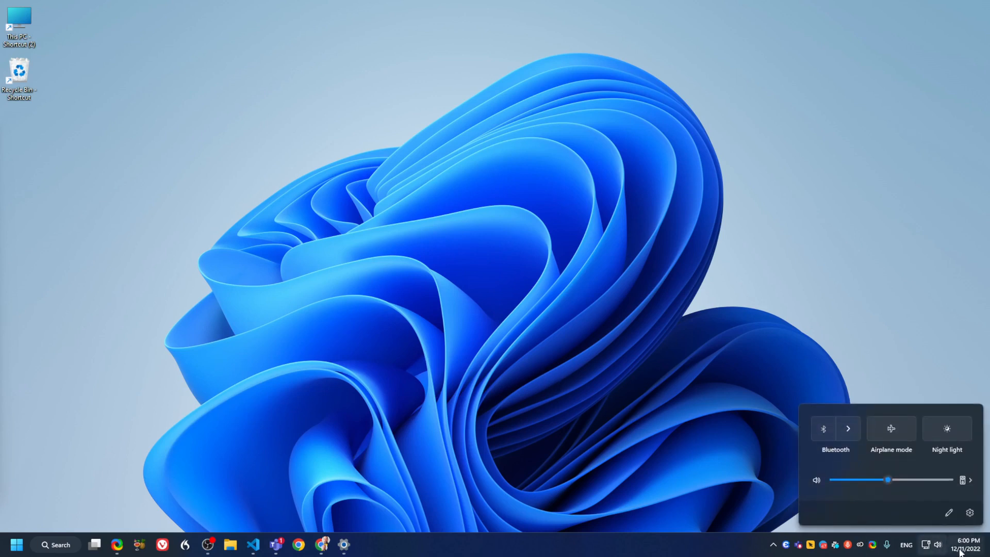
left_click(939, 545)
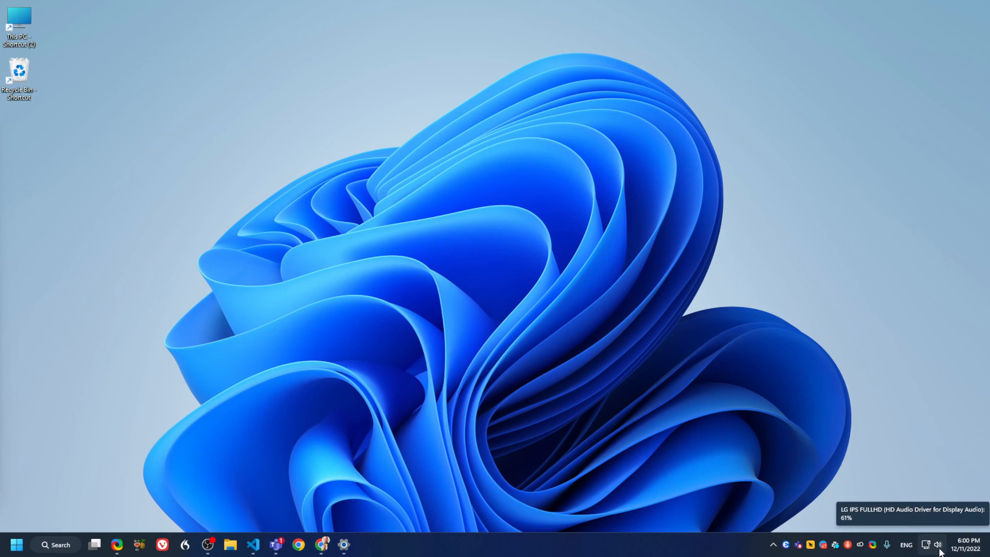
left_click(926, 544)
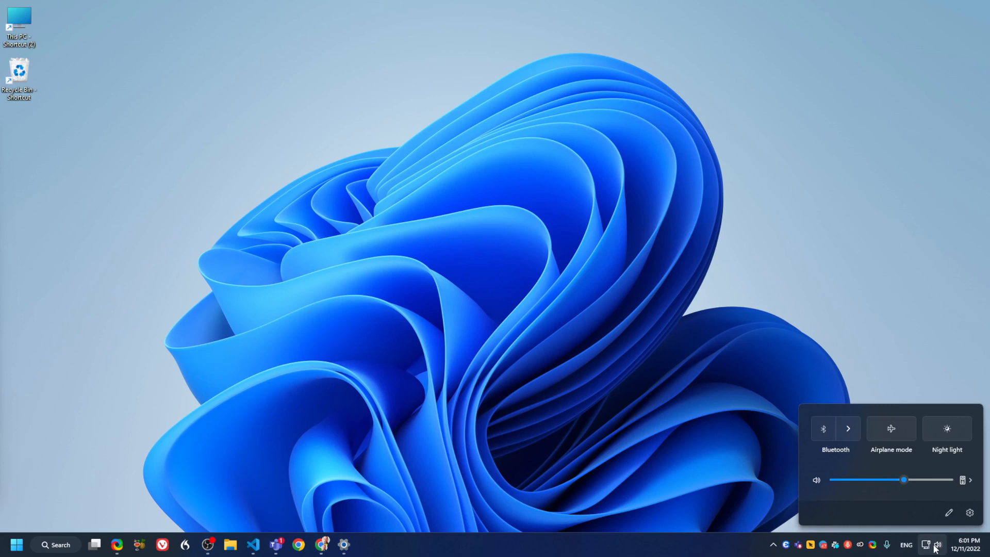
left_click(579, 305)
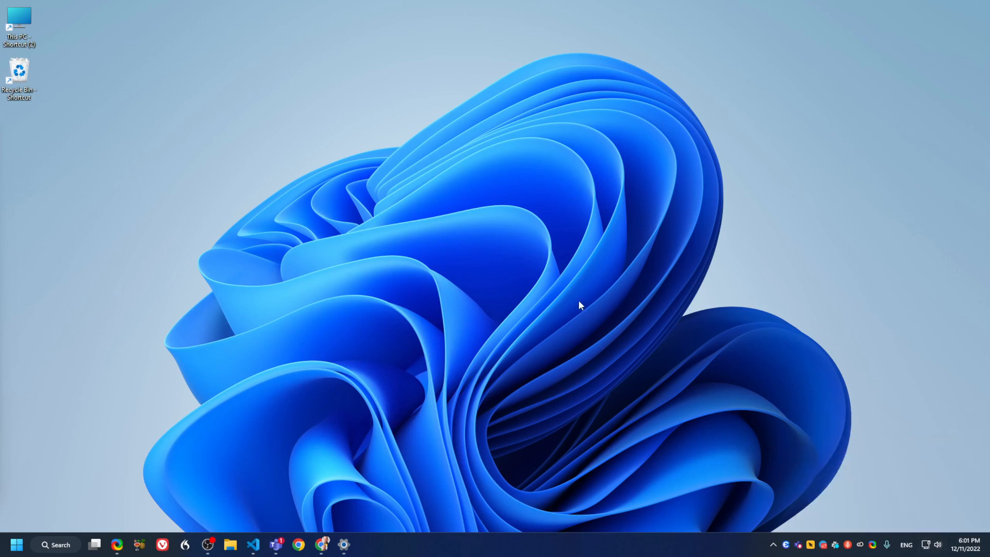
mouse_move(579, 309)
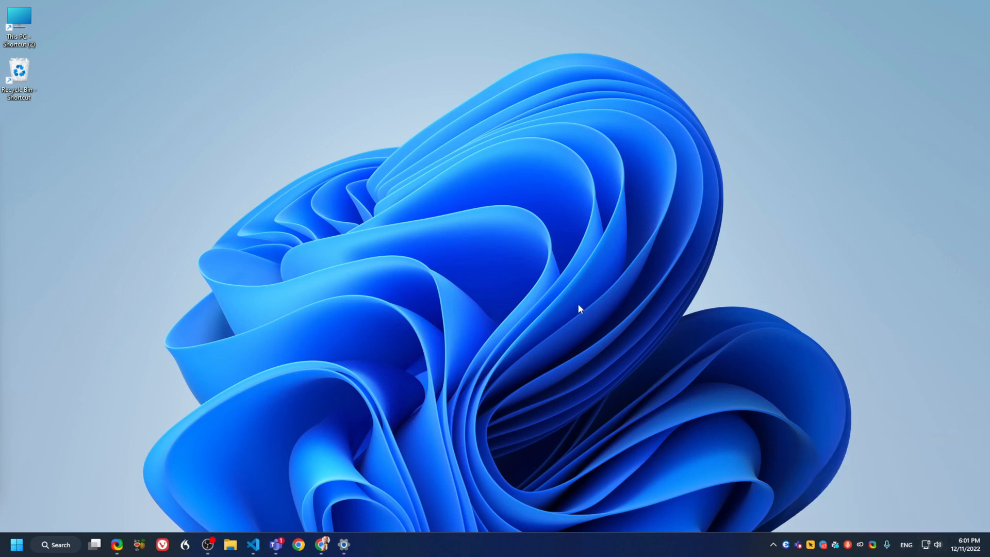
left_click(927, 544)
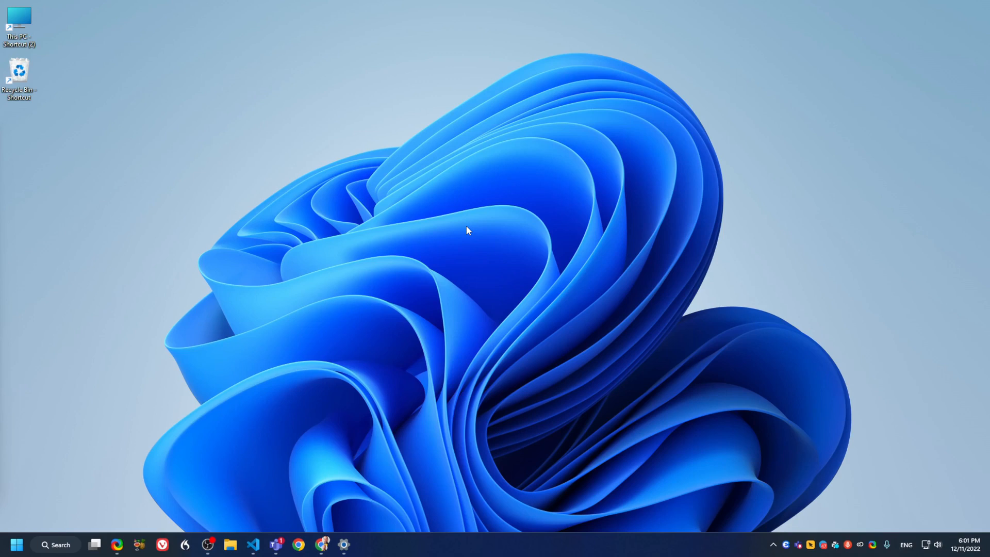
mouse_move(474, 231)
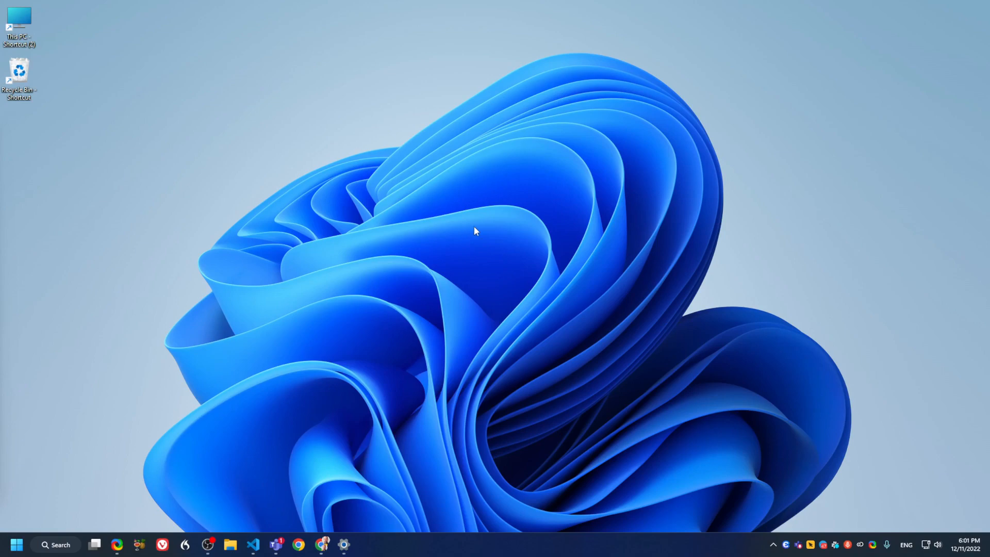